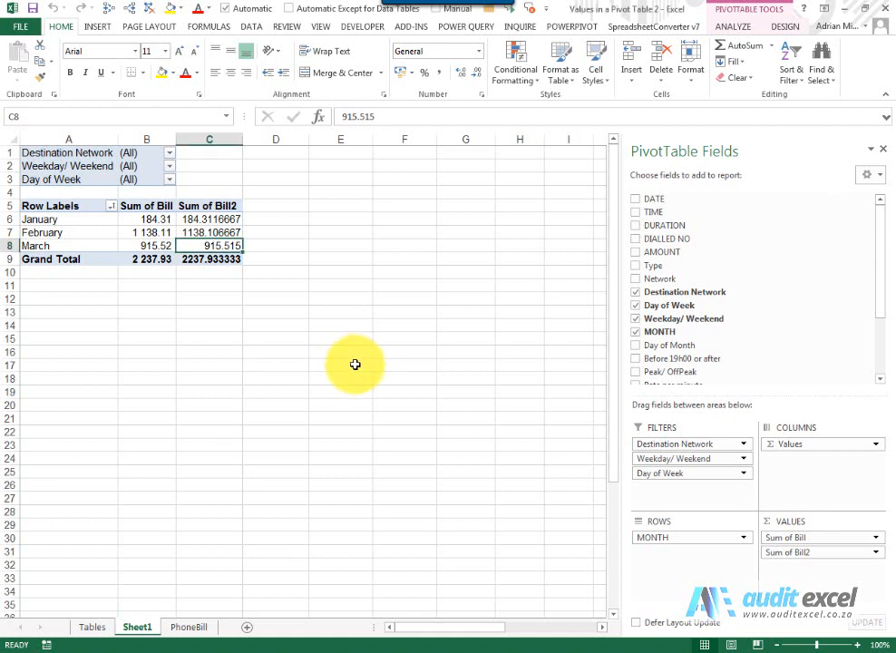
mouse_move(712, 533)
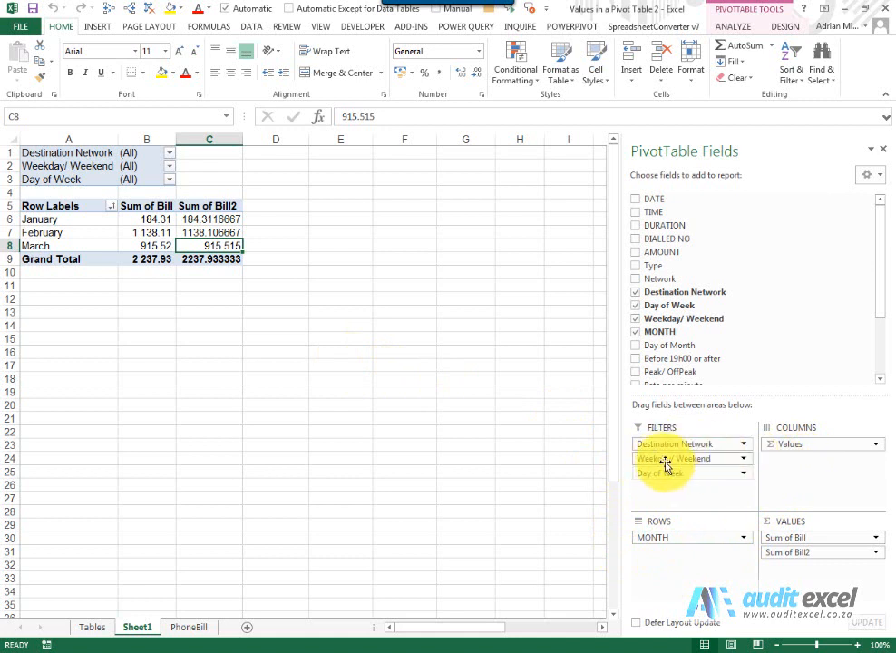
mouse_move(285, 363)
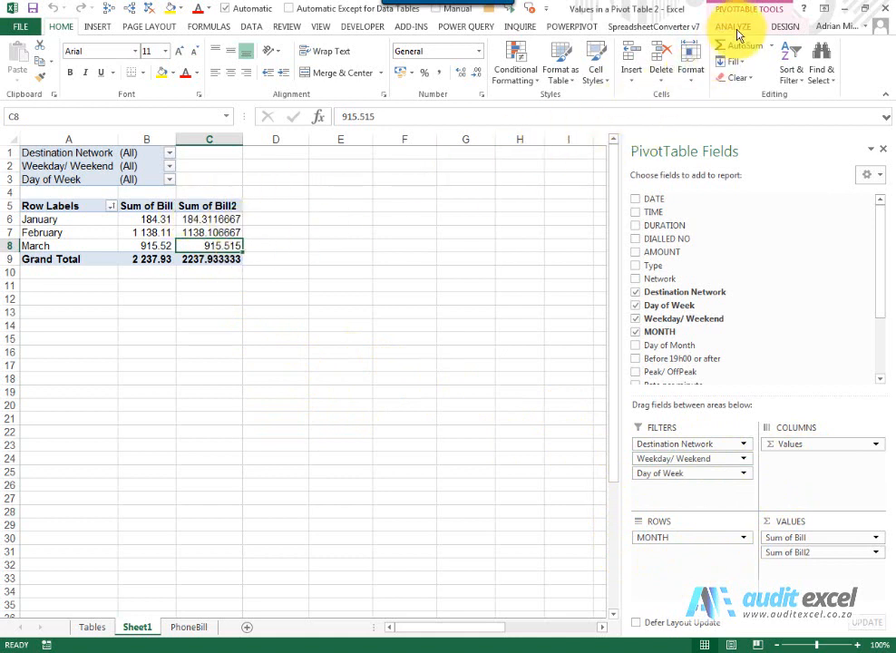
Bring up the PivotTable Tools Analyze ribbon for the monthly bill pivot
click(733, 25)
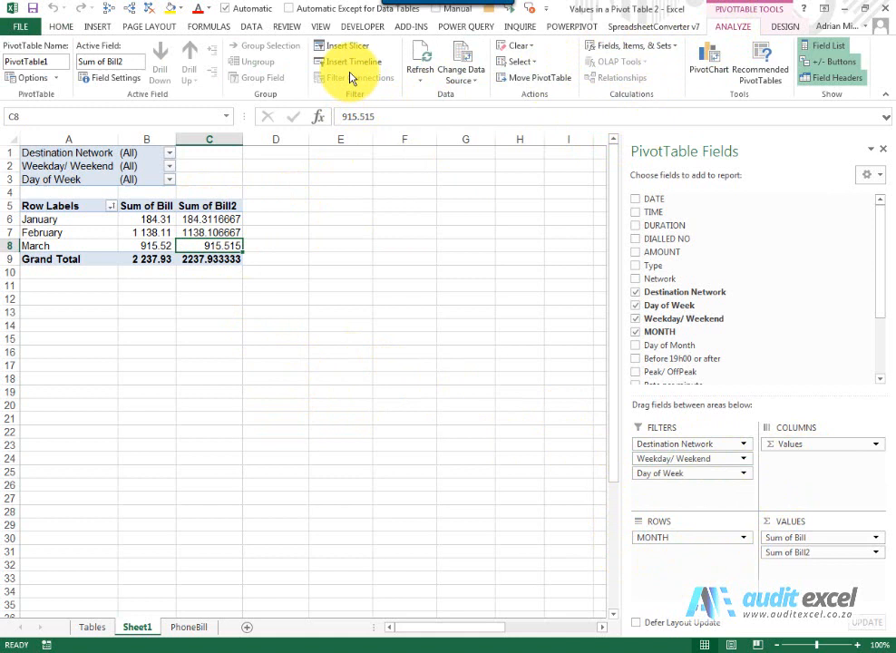
mouse_move(345, 47)
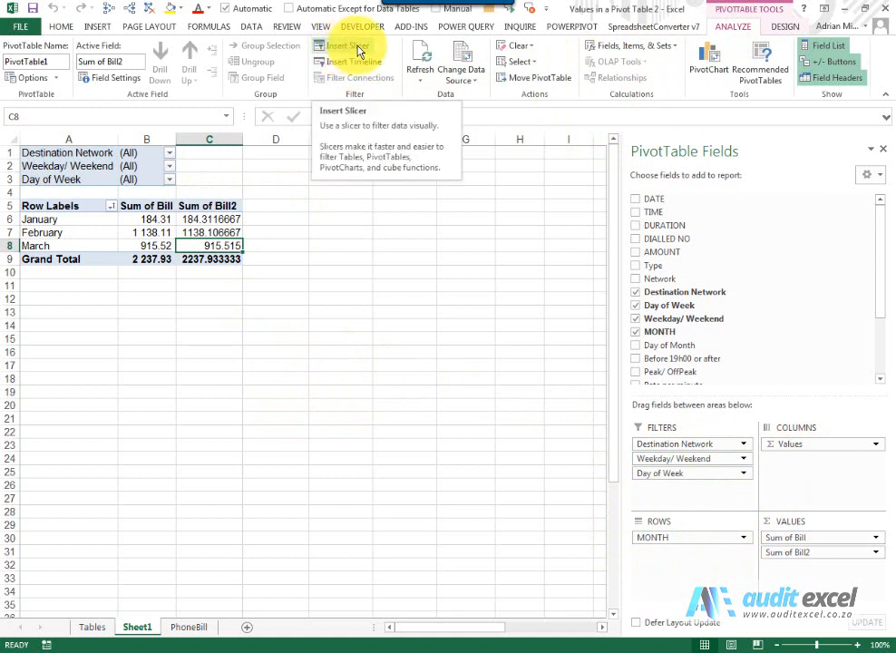
mouse_move(364, 61)
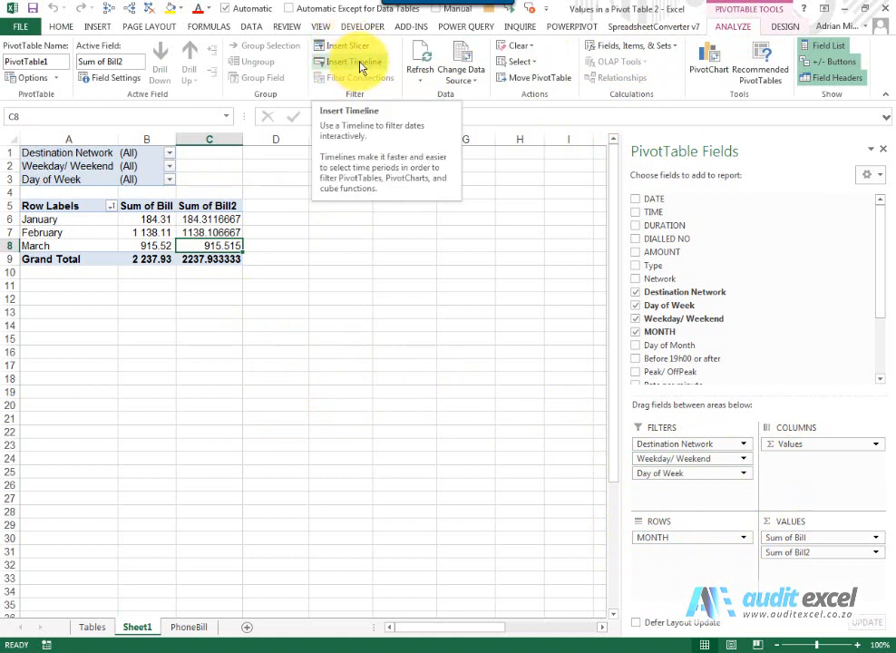
mouse_move(348, 45)
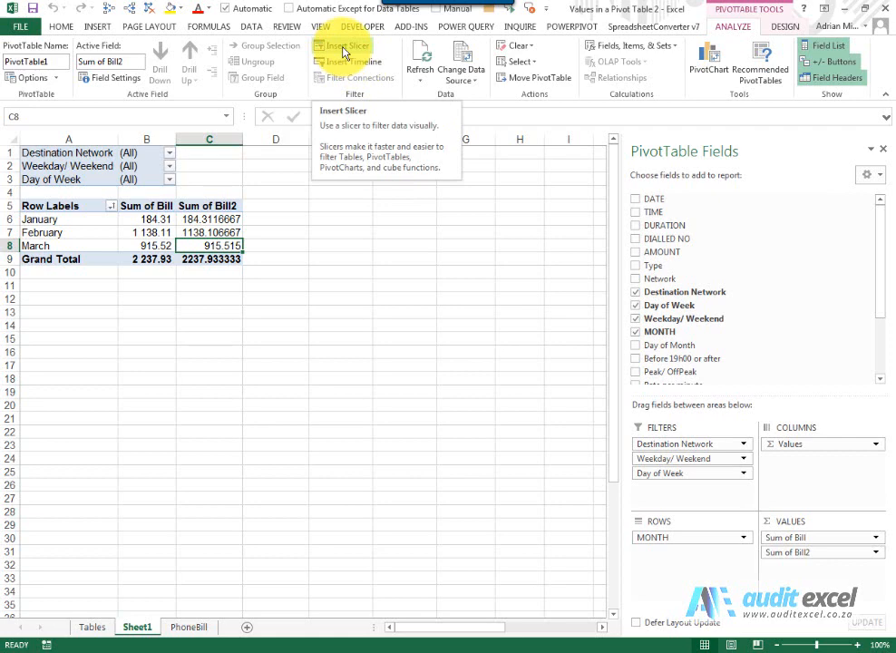
Start Insert Slicer and tick Destination Network alongside Type and Weekday/ Weekend
click(334, 45)
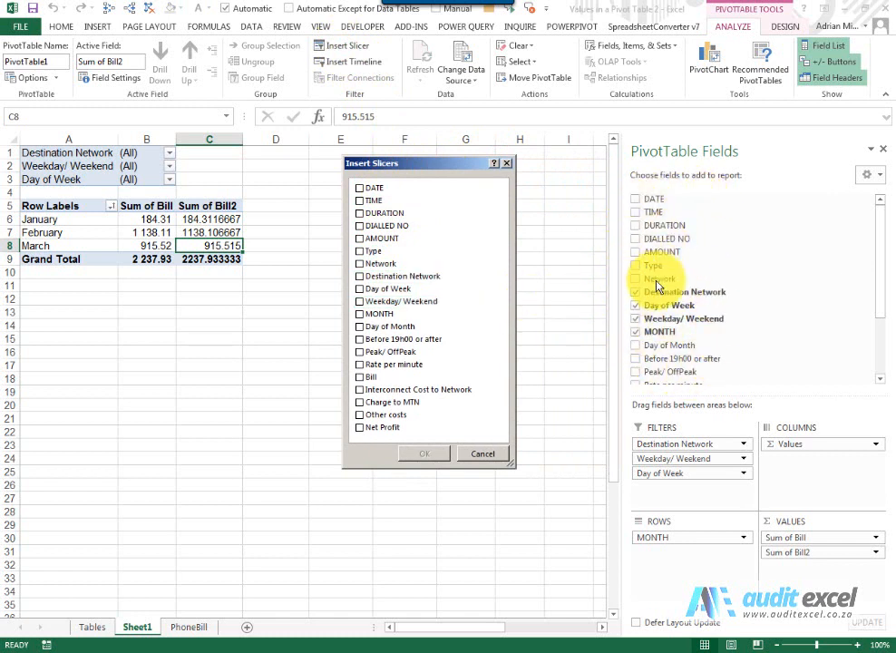
mouse_move(403, 301)
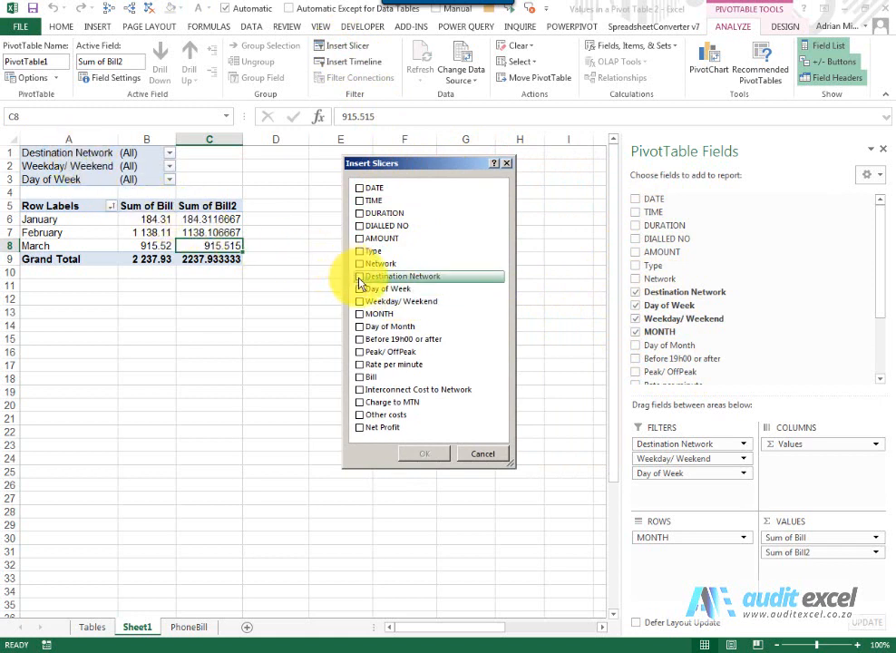
click(359, 276)
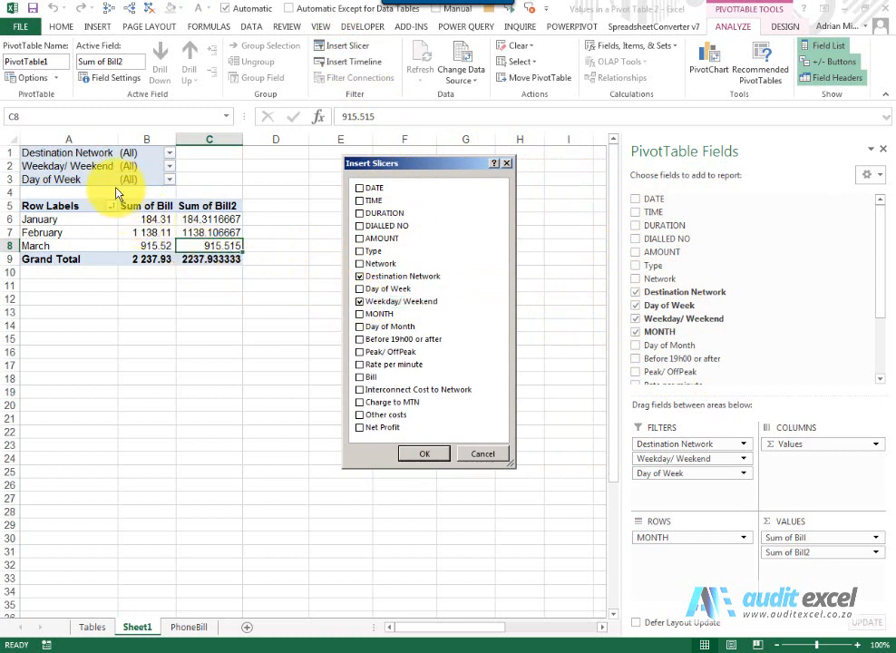
mouse_move(290, 247)
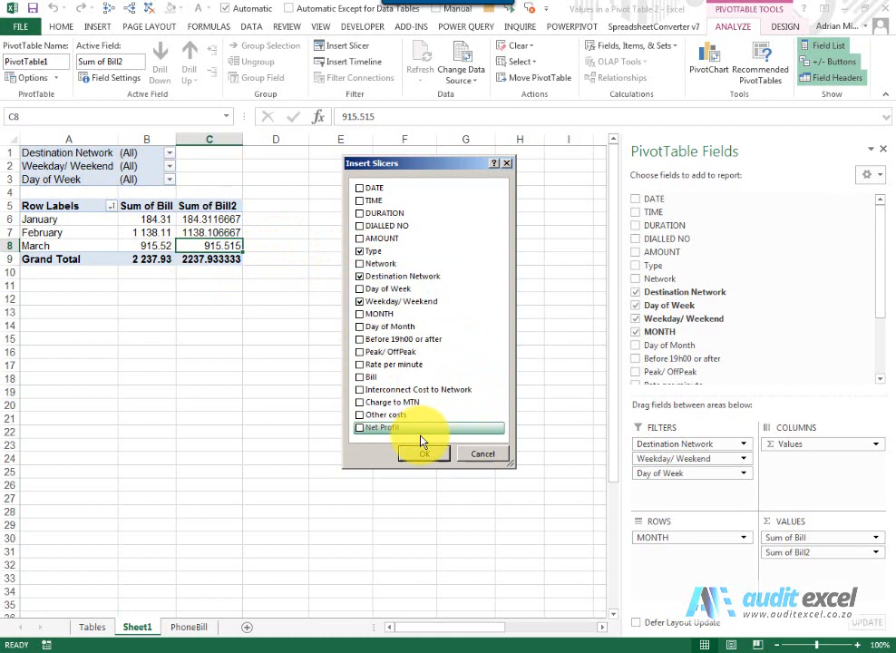
Create the three slicers and move the Destination Network slicer above the PivotTable
click(424, 453)
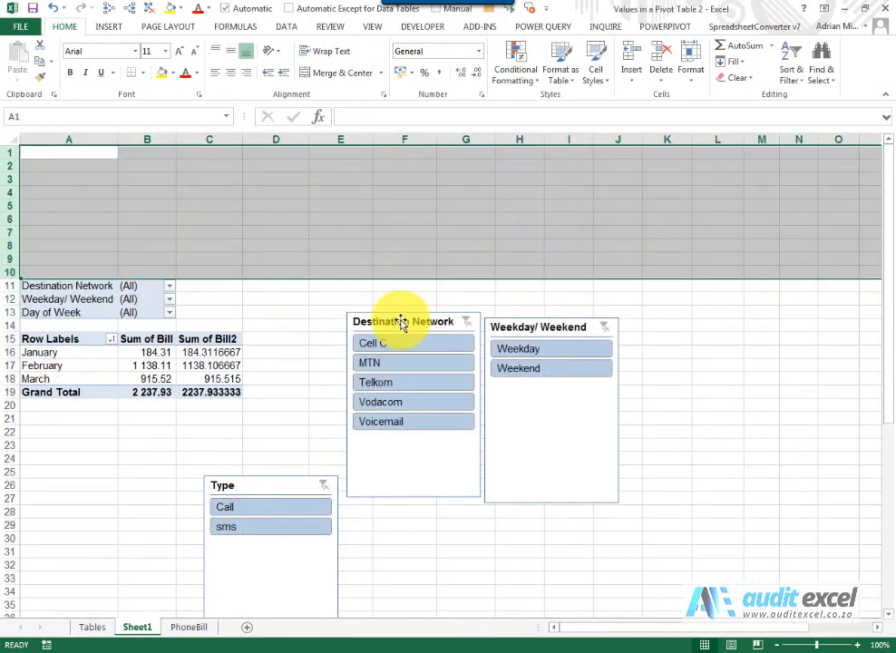
drag(270, 486, 87, 154)
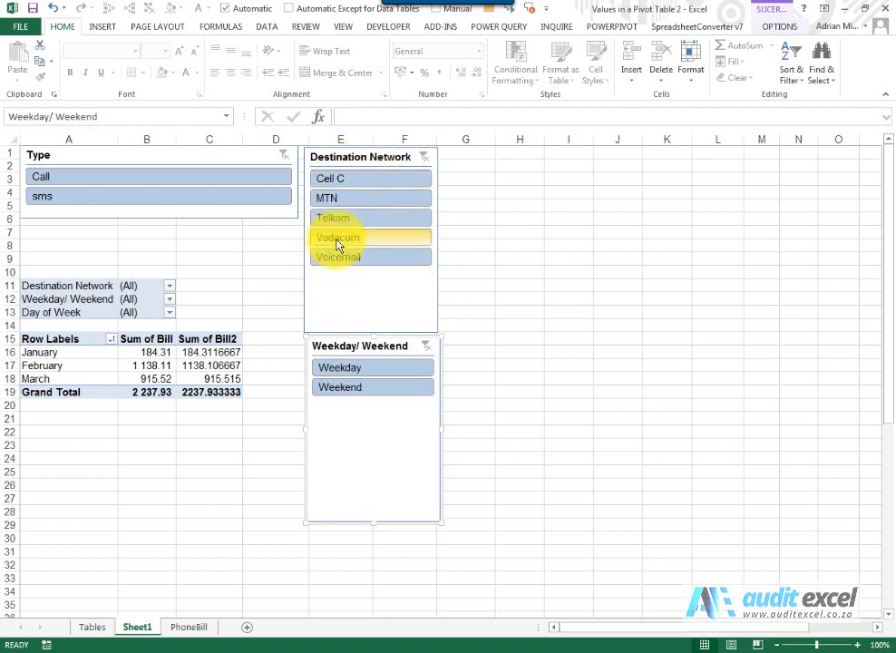
Filter the PivotTable to the Cell C and MTN networks via the Destination Network slicer
click(343, 178)
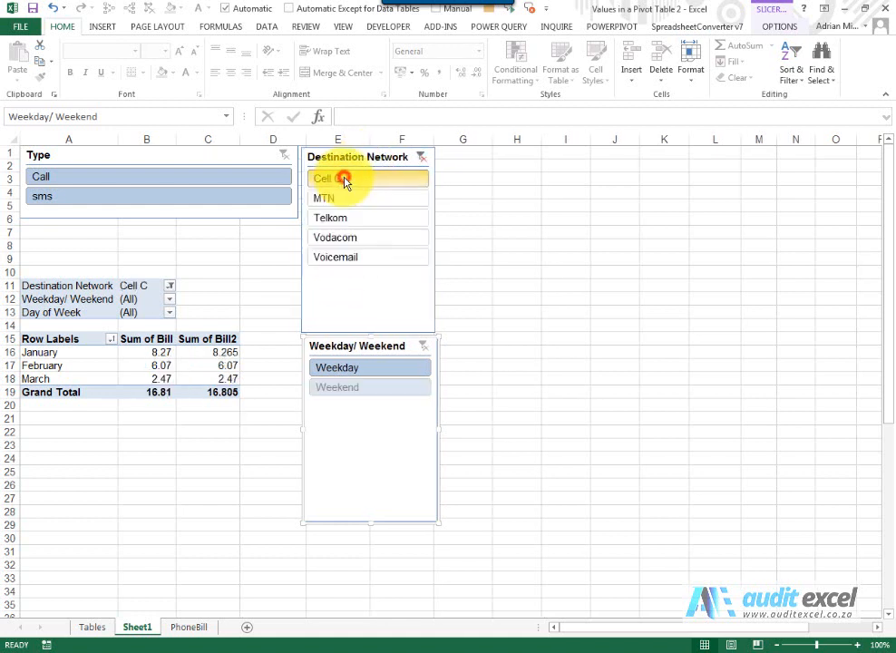
click(345, 178)
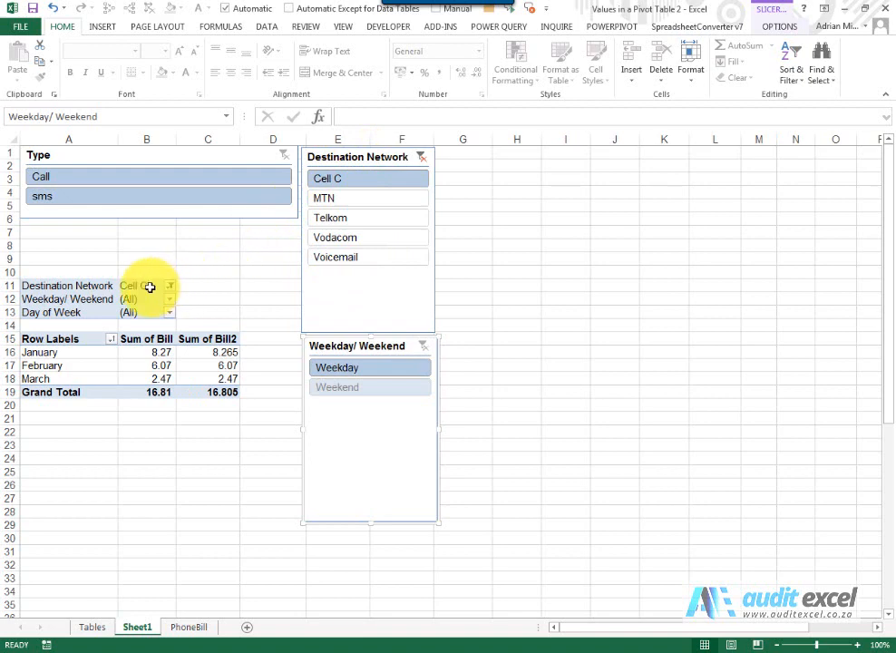
click(170, 286)
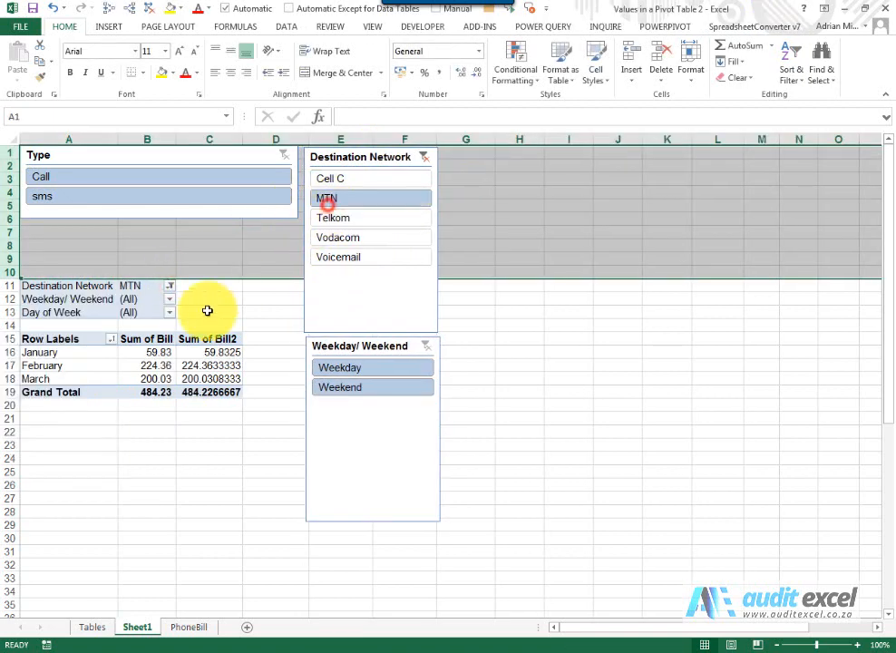
click(333, 218)
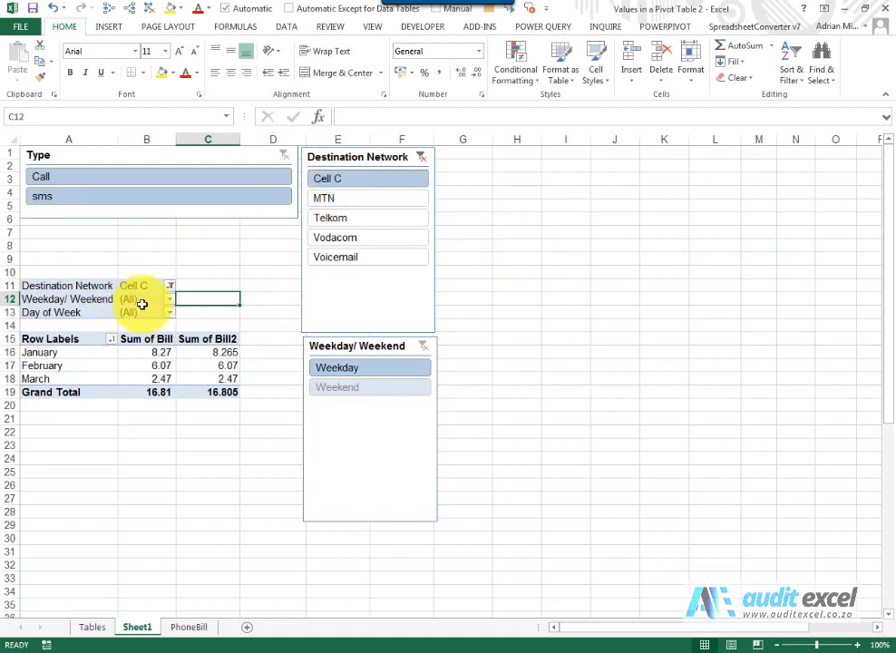
mouse_move(297, 356)
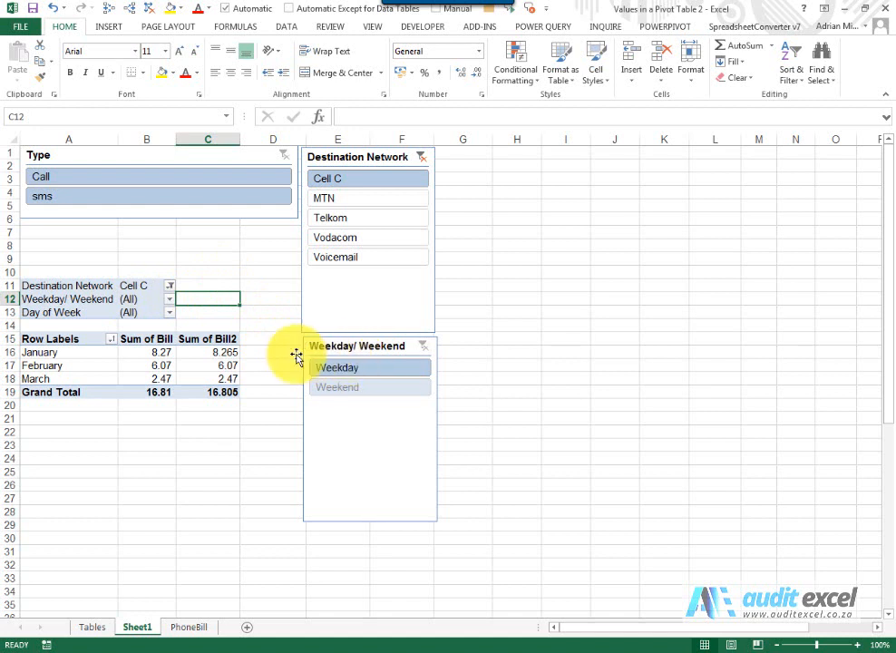
mouse_move(150, 299)
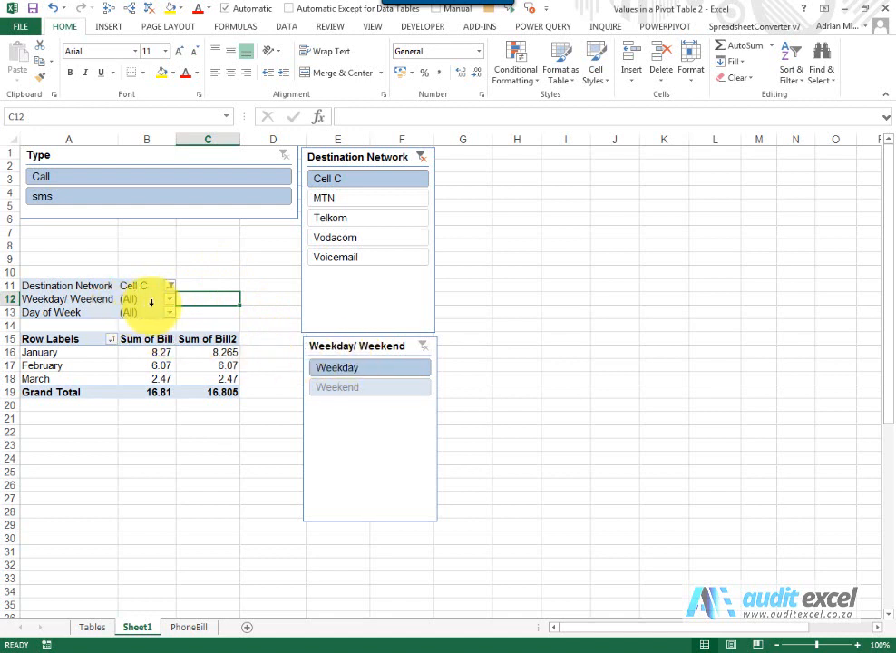
mouse_move(330, 217)
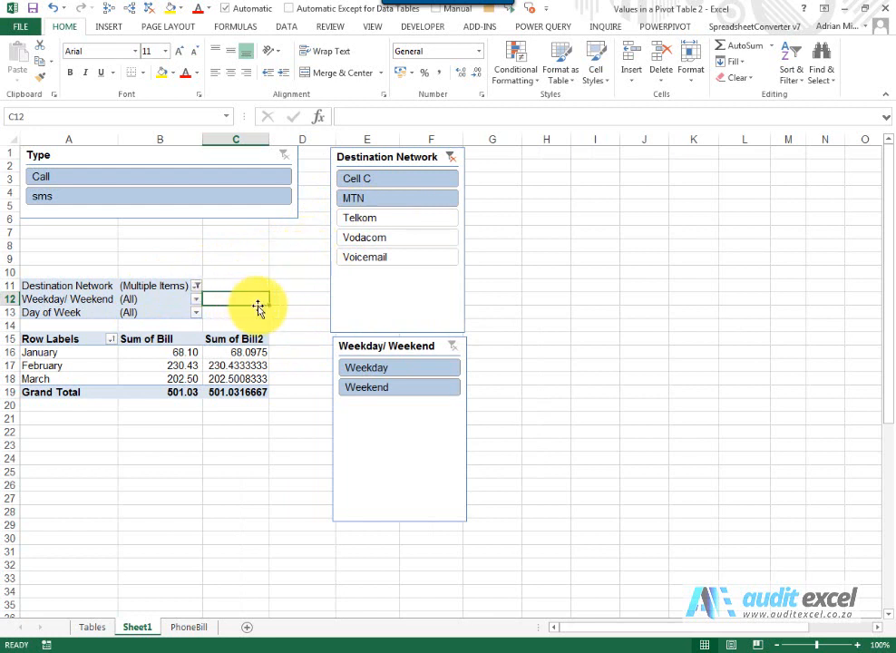
mouse_move(452, 163)
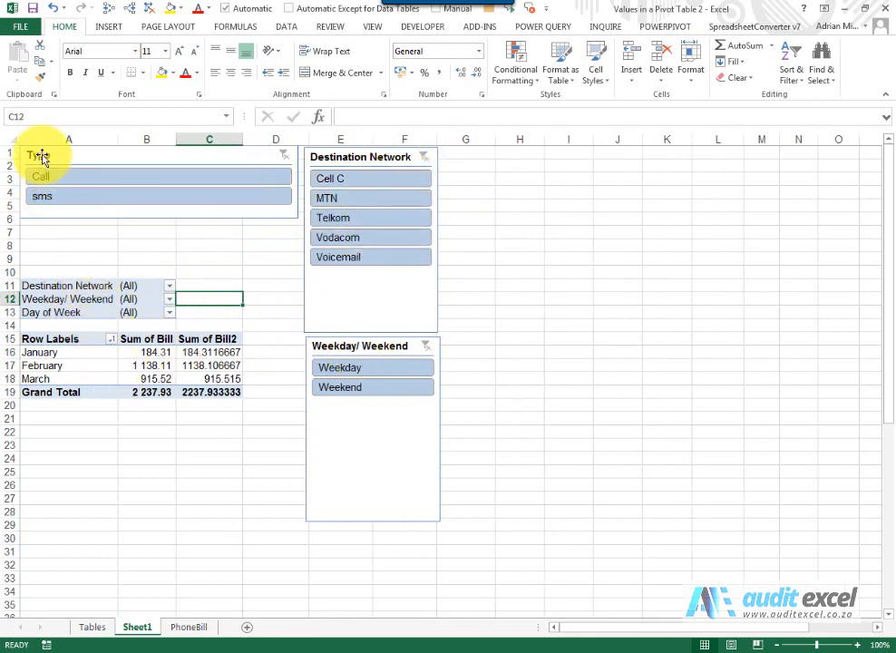
mouse_move(141, 339)
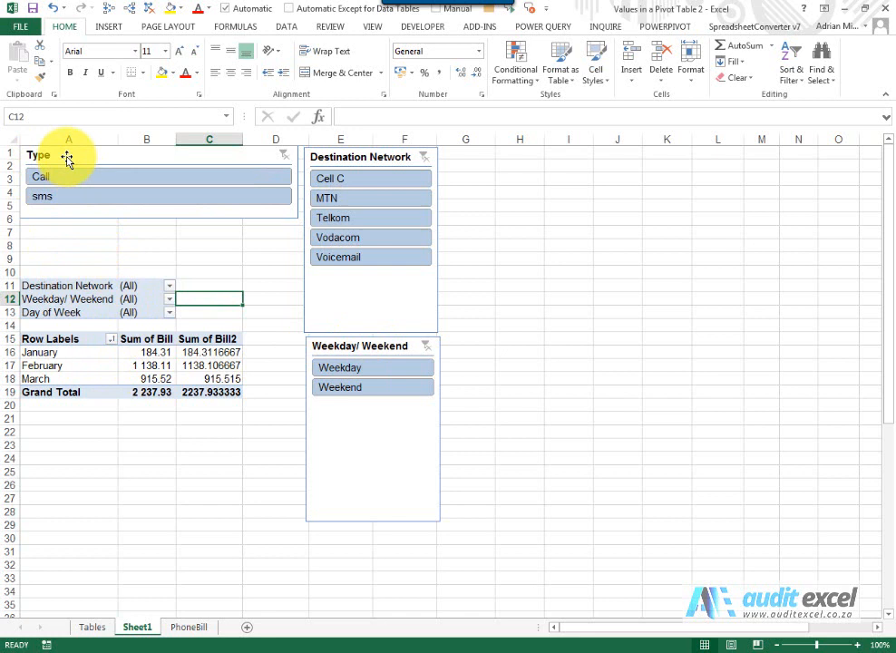
mouse_move(74, 160)
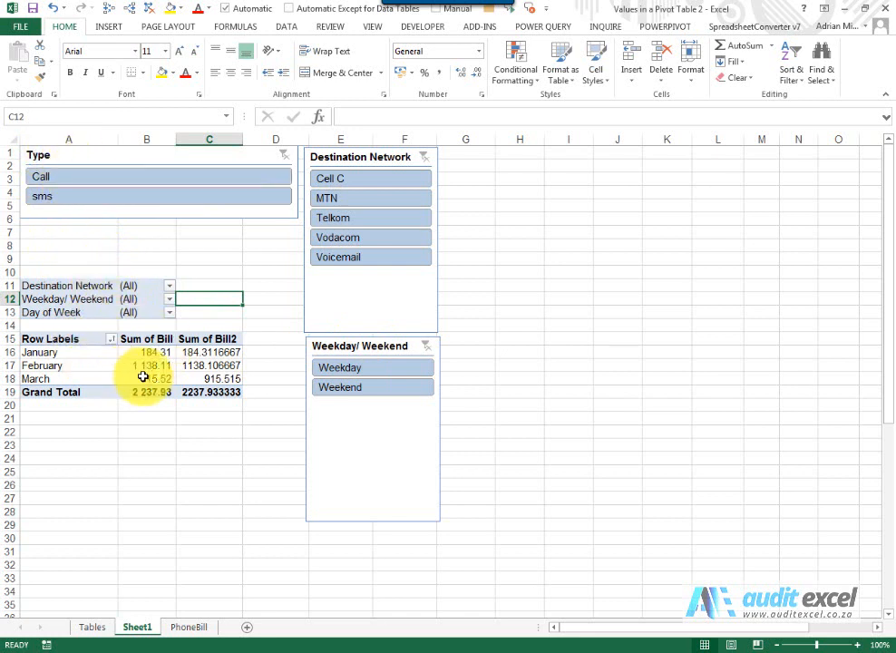
mouse_move(141, 368)
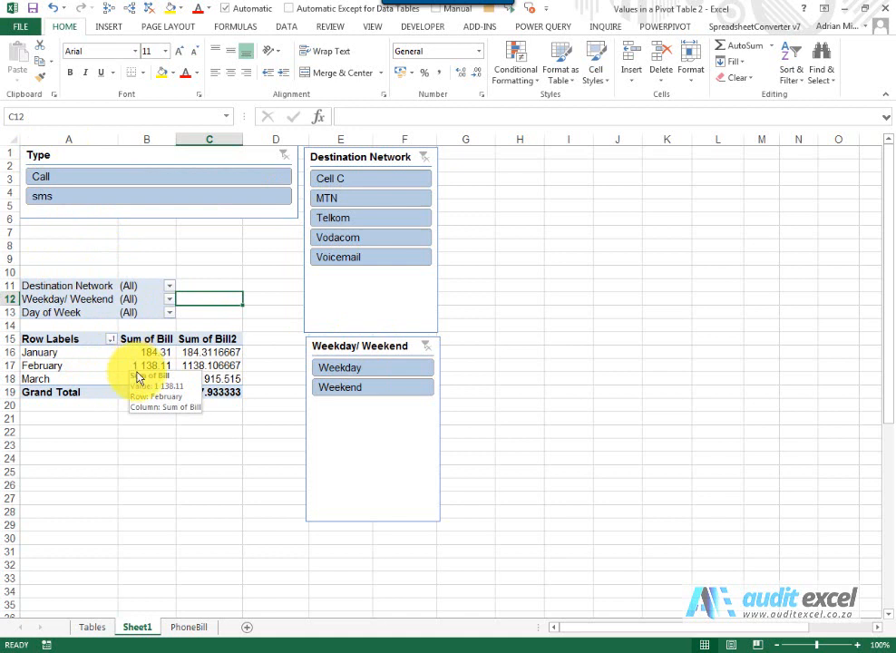
mouse_move(105, 299)
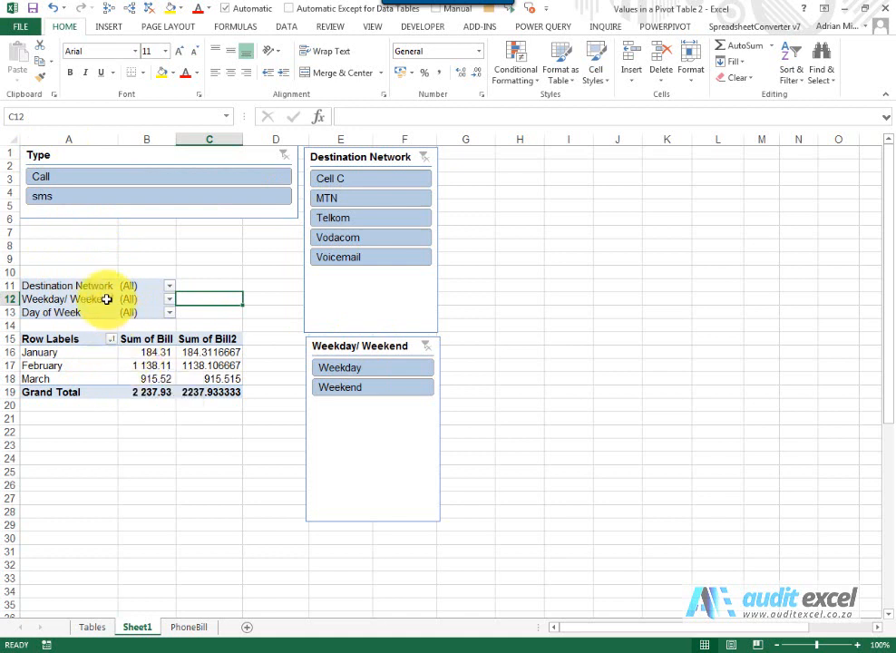
click(44, 195)
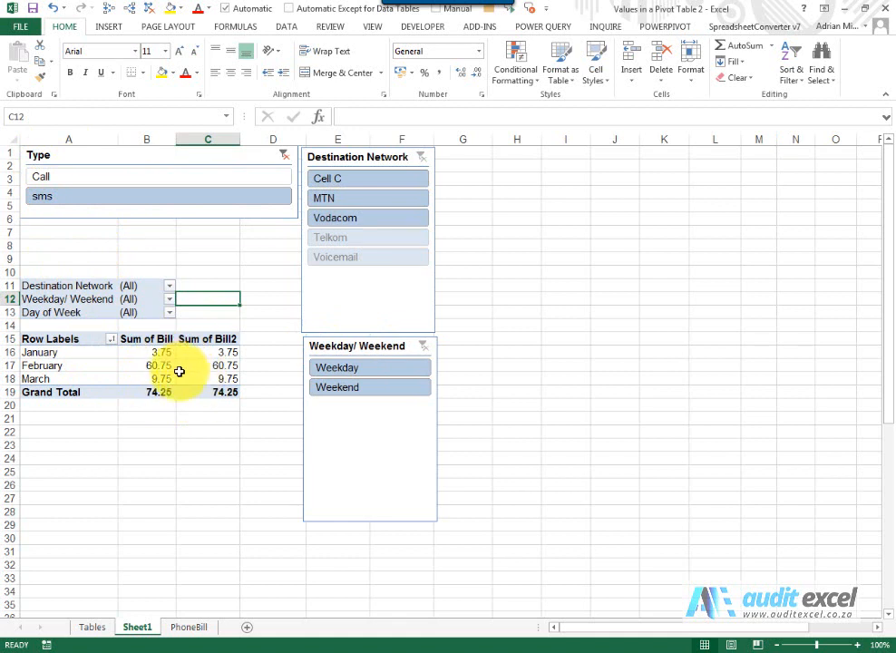
mouse_move(161, 366)
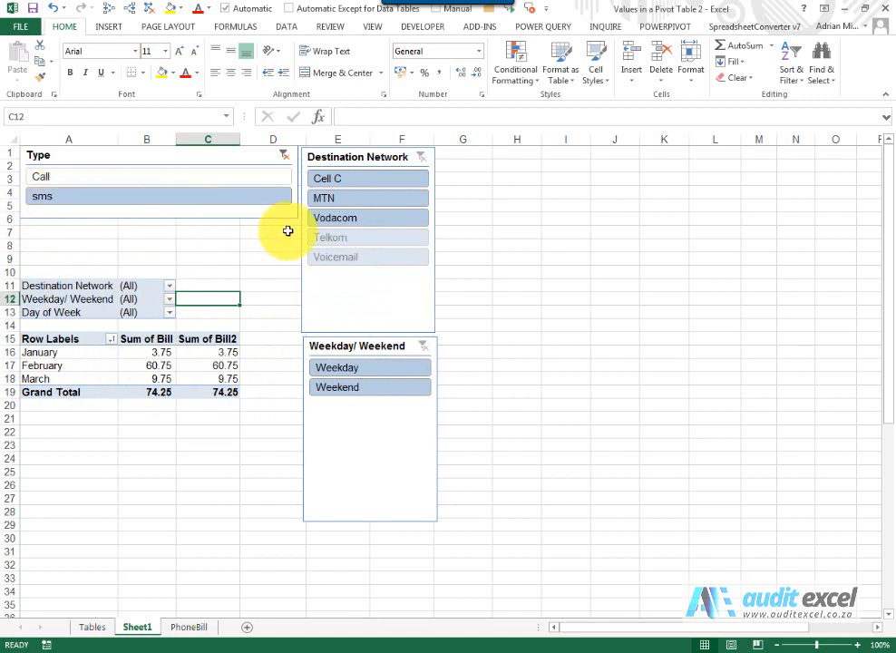
mouse_move(436, 247)
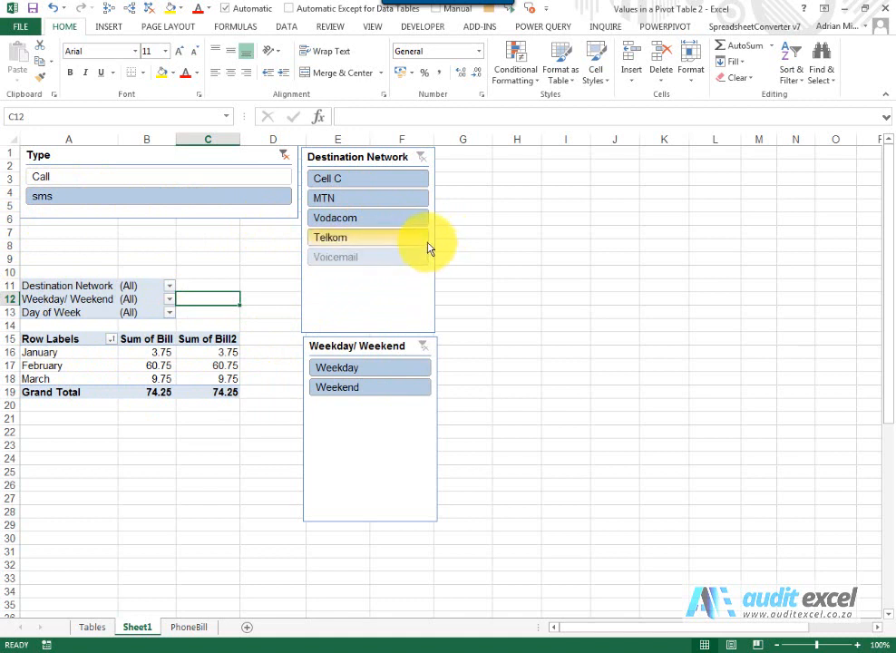
mouse_move(363, 261)
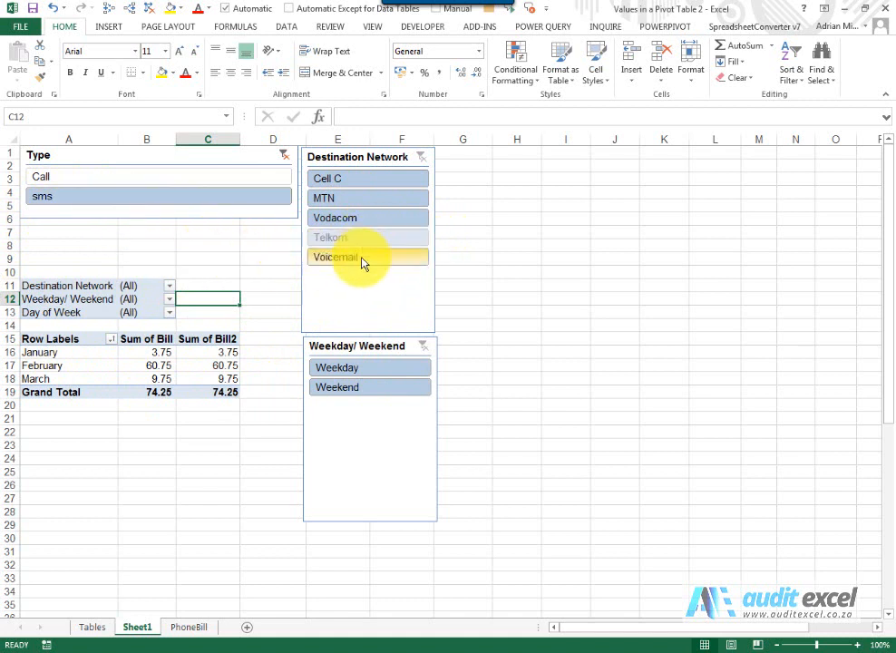
mouse_move(342, 261)
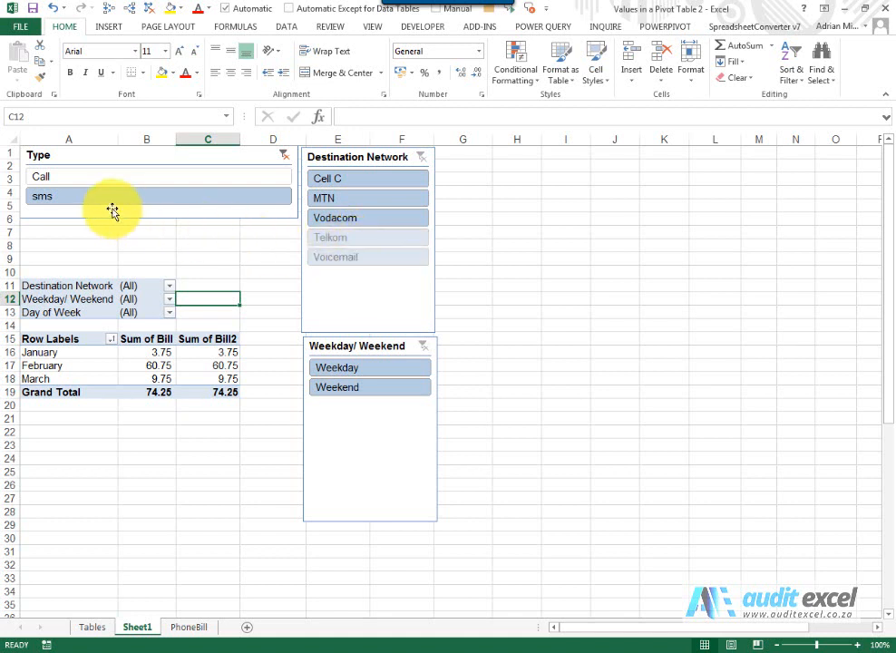
mouse_move(334, 237)
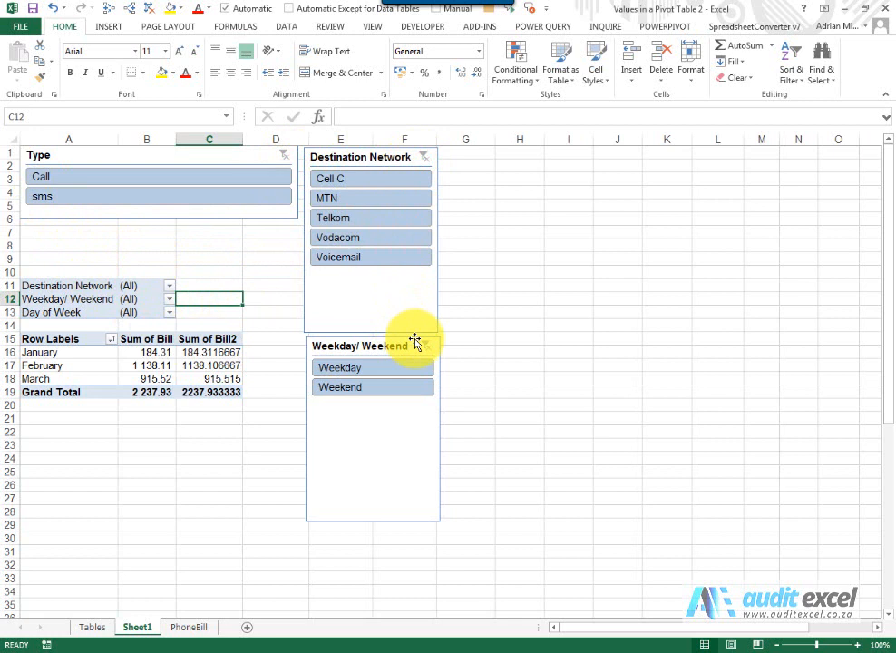
mouse_move(161, 170)
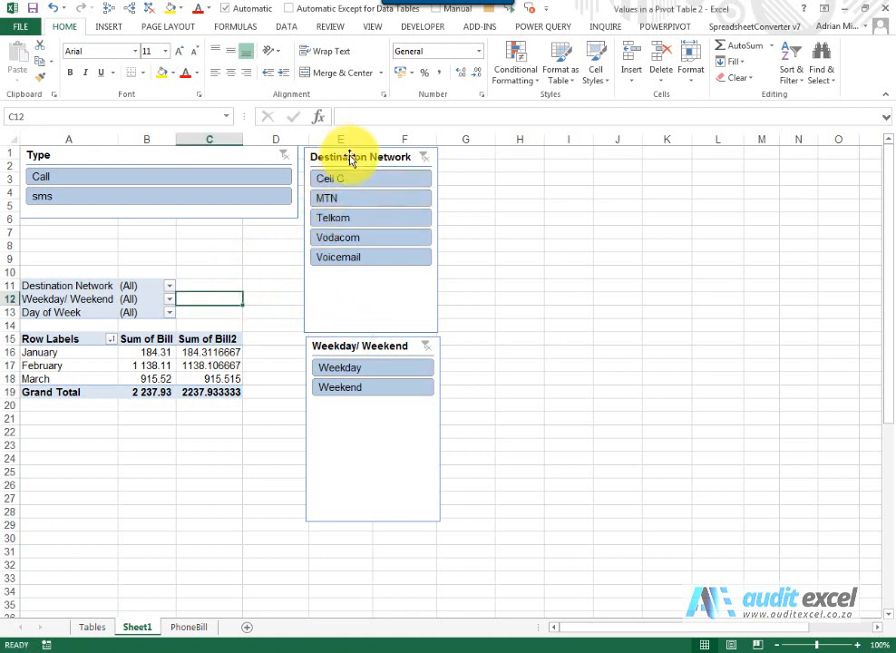
Set the Destination Network slicer to 5 columns with a 5 cm size for a horizontal layout
click(362, 156)
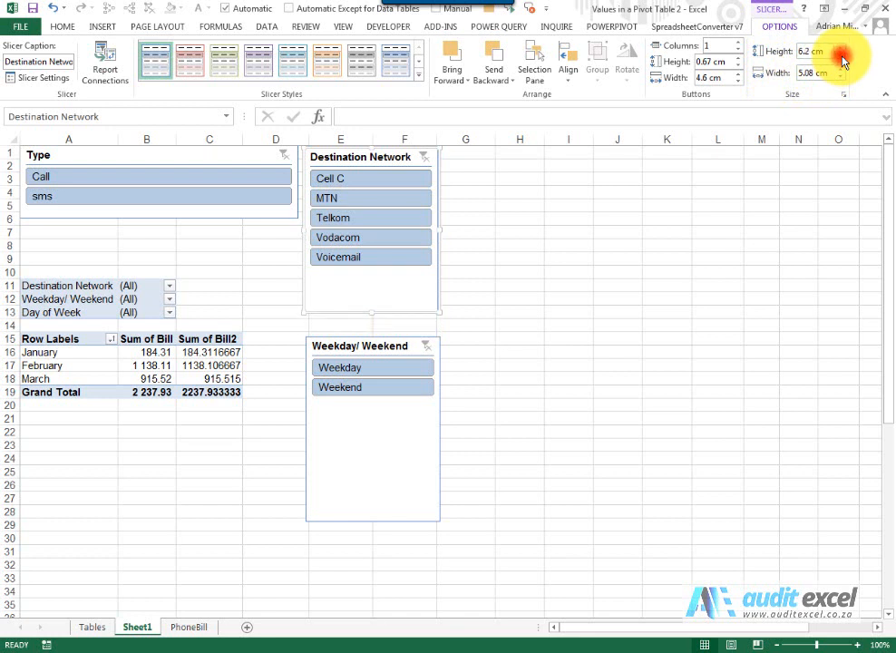
text(5 cm)
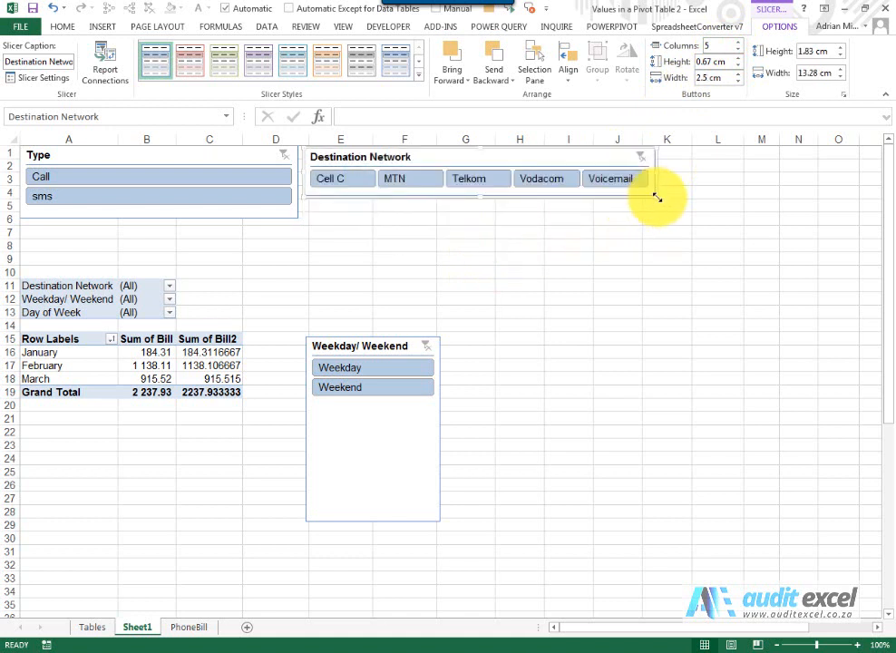
mouse_move(682, 160)
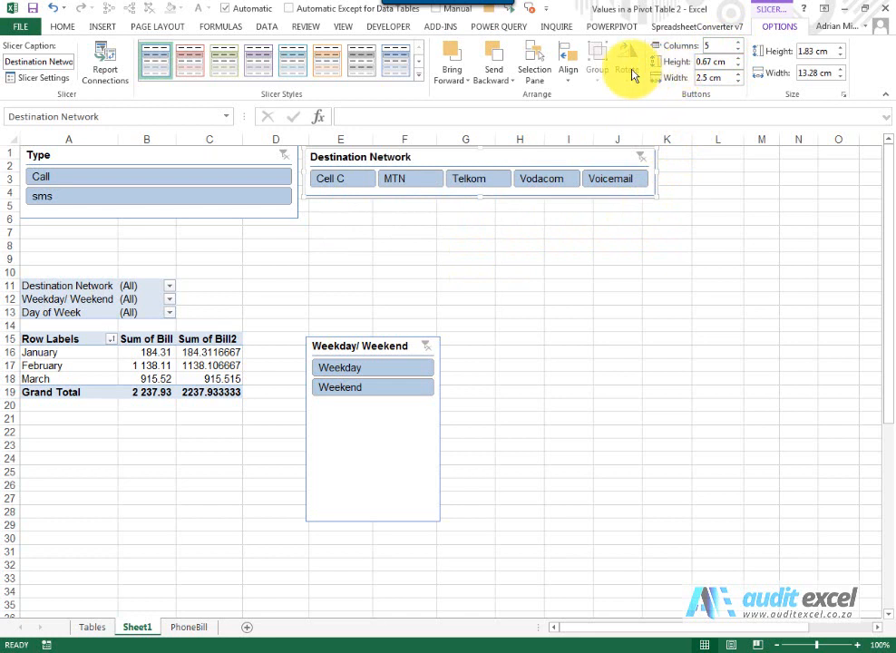
mouse_move(486, 71)
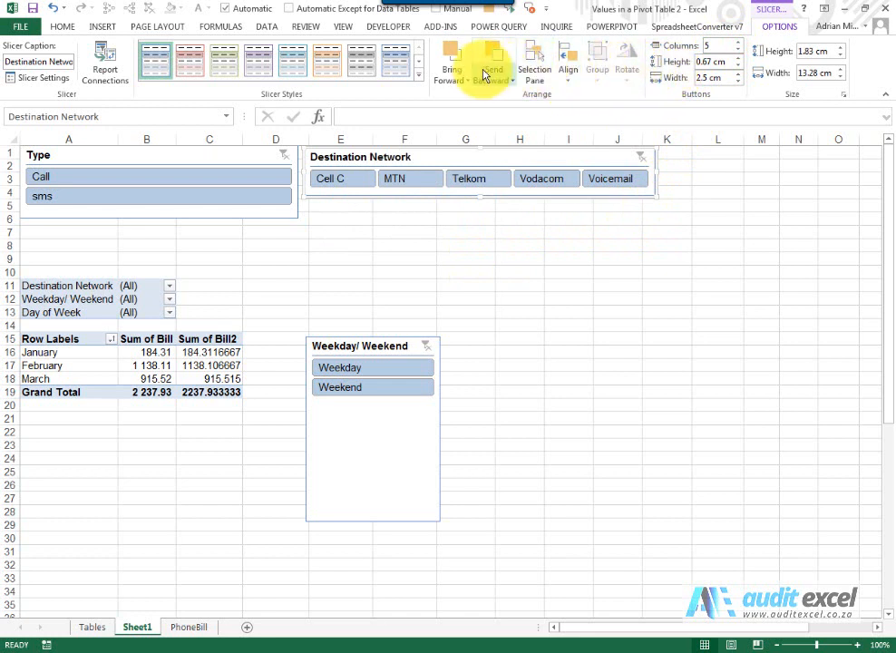
click(428, 70)
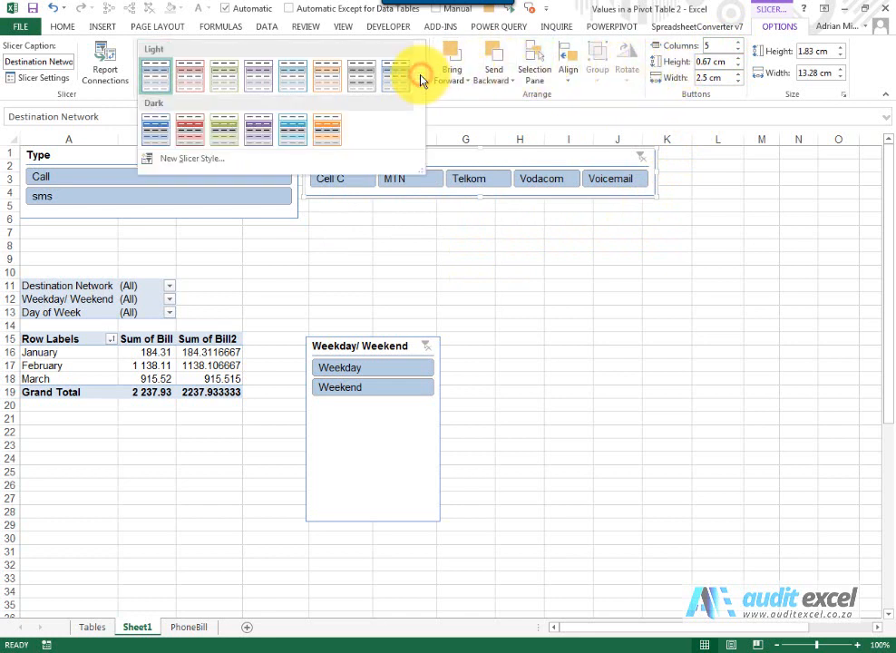
click(188, 131)
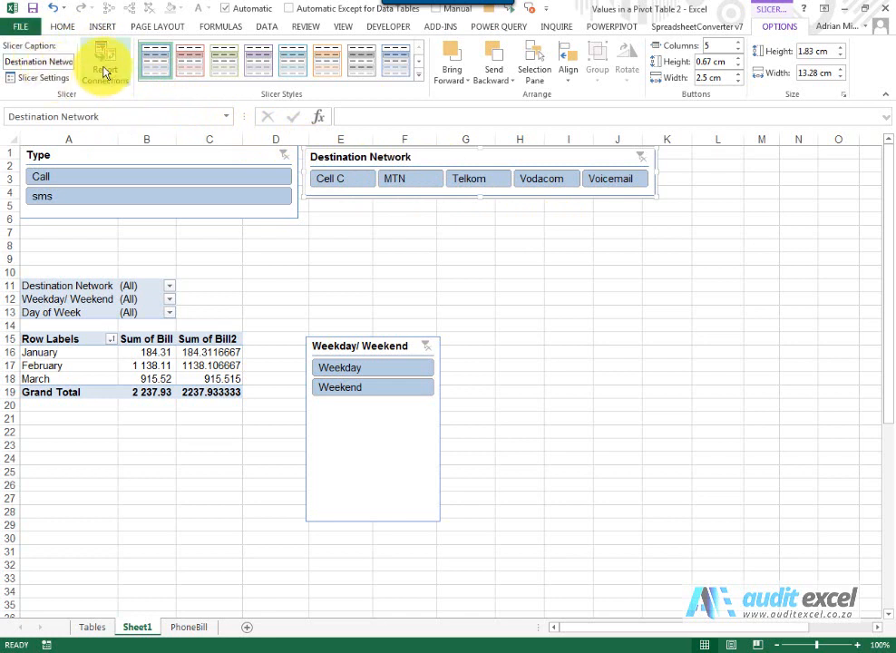
mouse_move(103, 77)
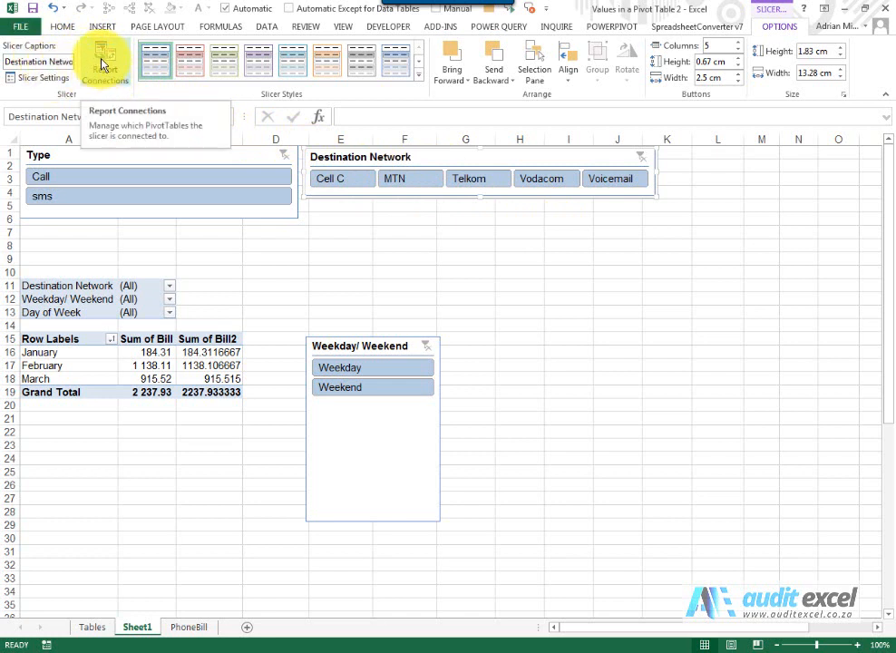
click(100, 62)
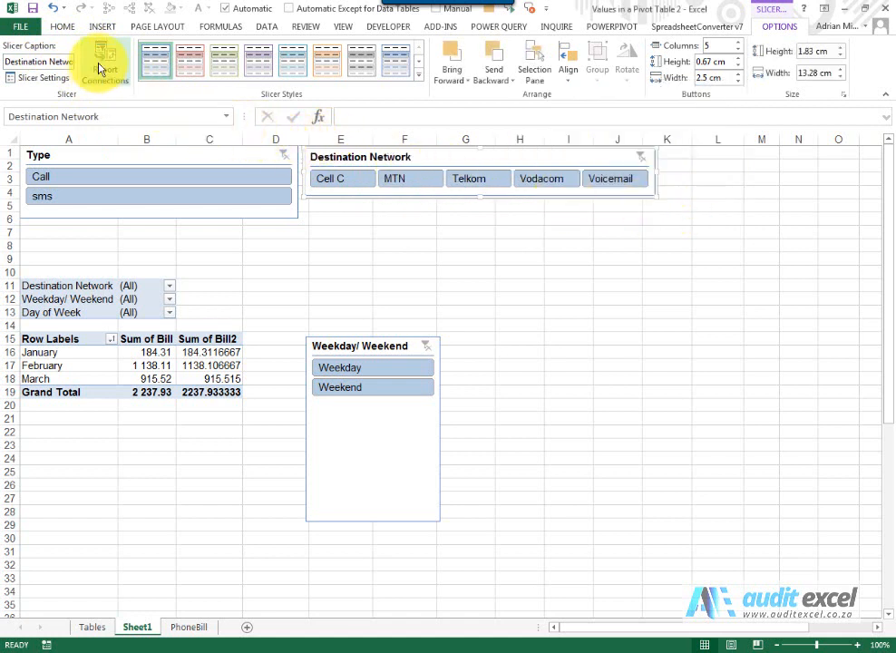
mouse_move(111, 60)
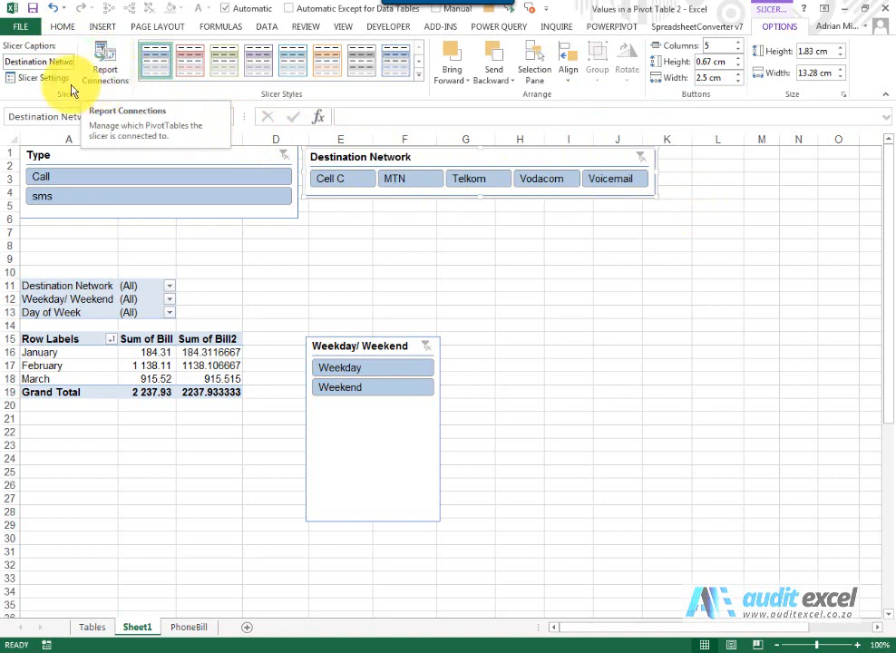
Show Slicer Settings for the Destination Network slicer and move the dialog aside
click(38, 62)
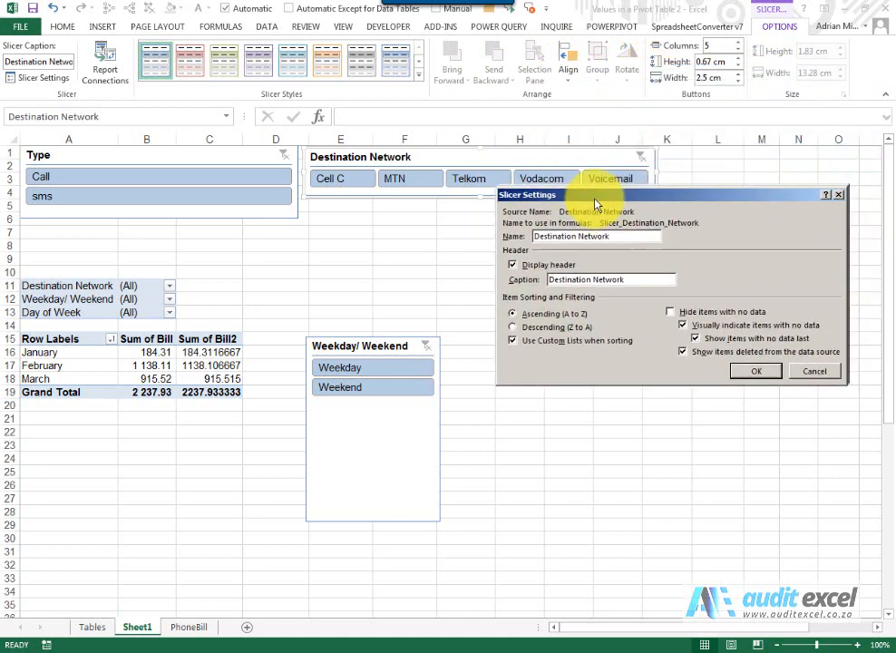
drag(595, 194, 576, 210)
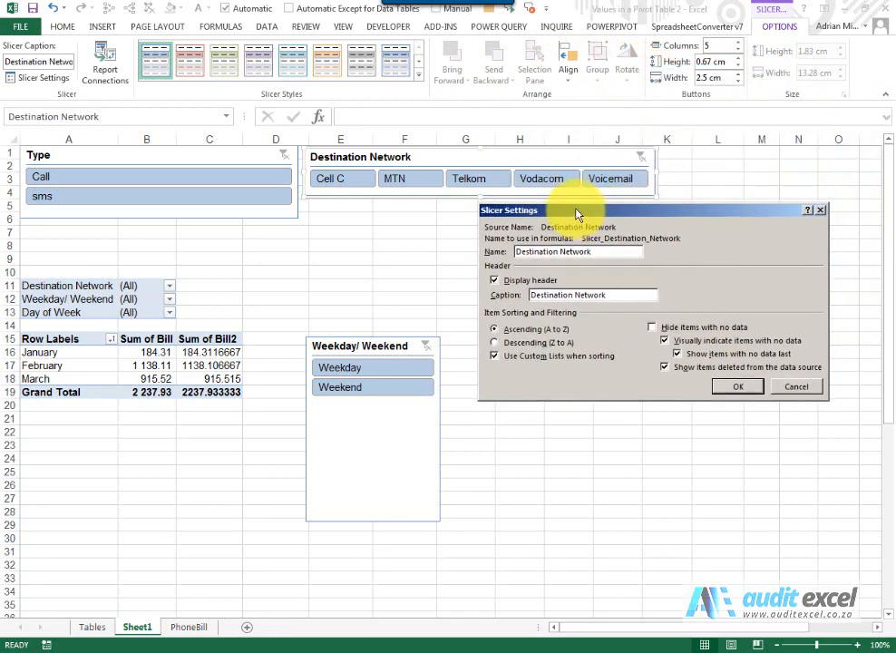
mouse_move(628, 245)
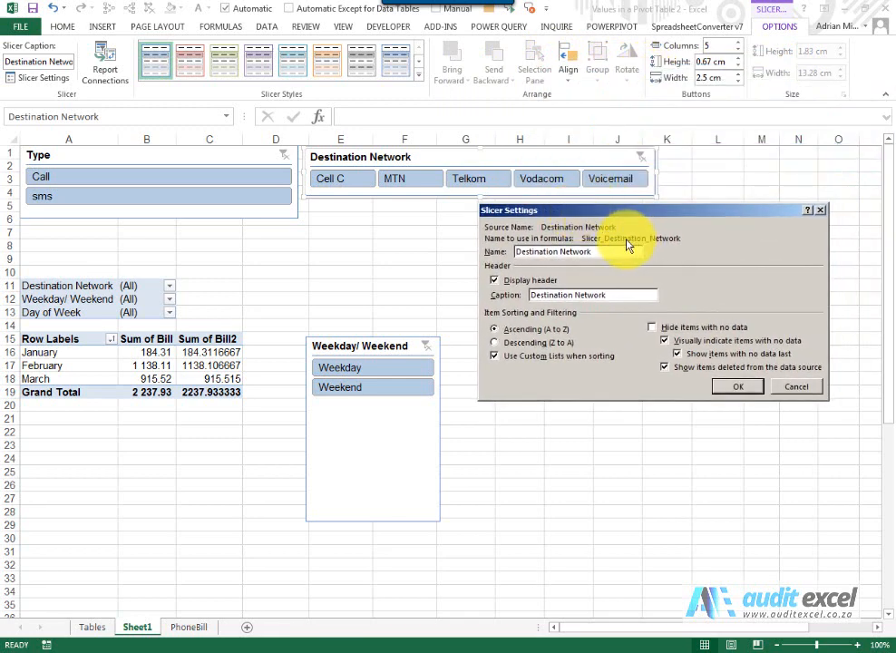